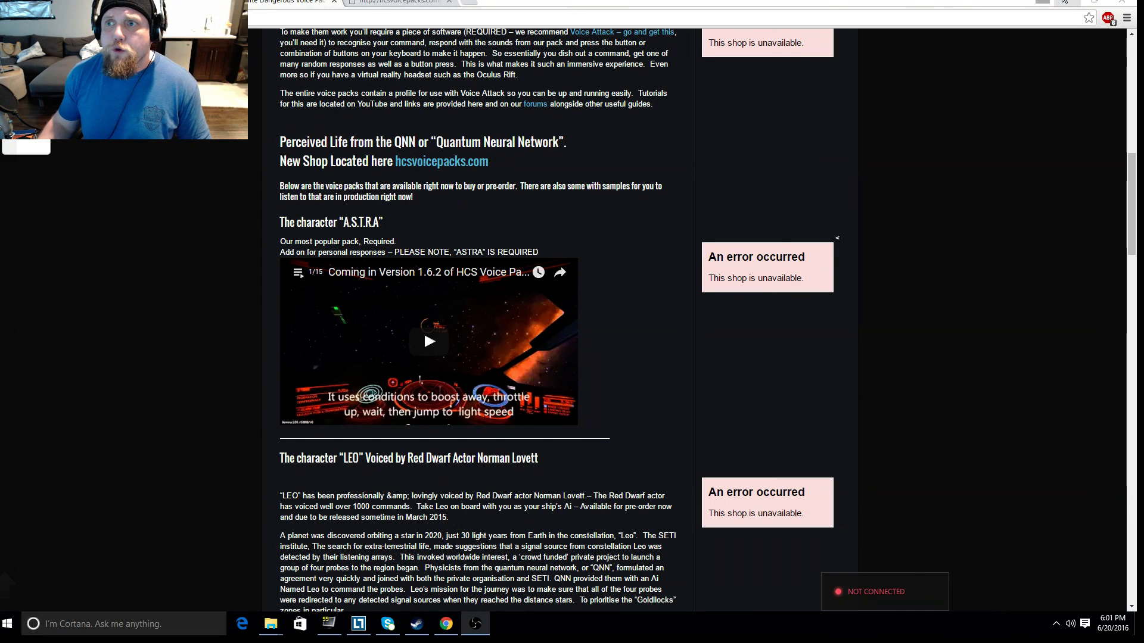
Minimize Chrome so the Windows desktop and its shortcuts are showing.
{"action": "left_click", "coordinate": [534, 105]}
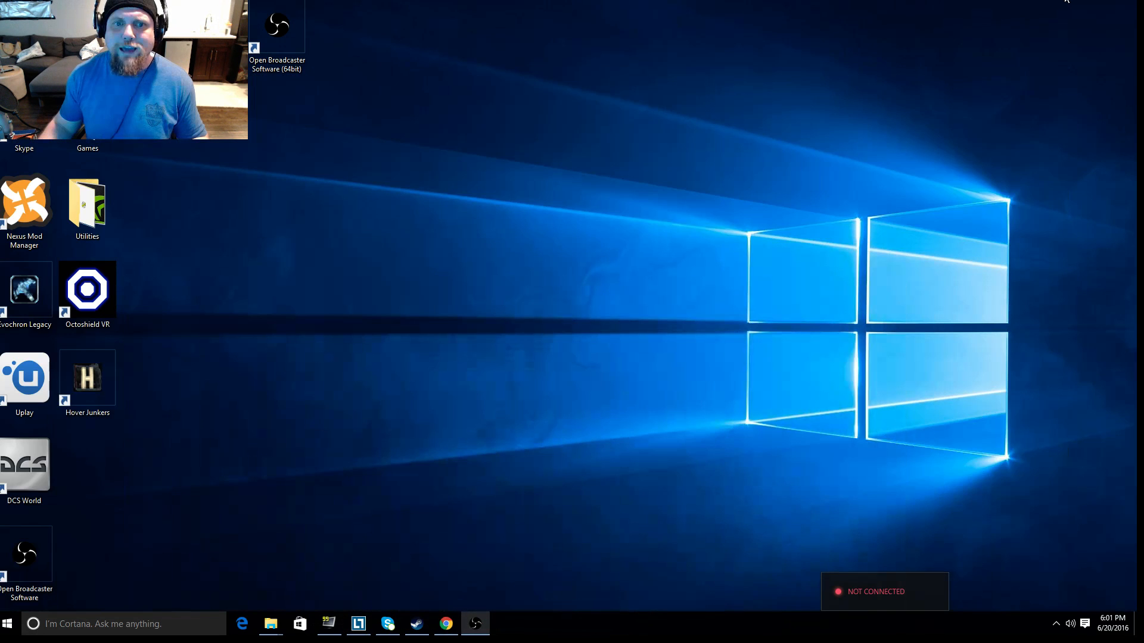
{"action": "mouse_move", "coordinate": [1026, 75]}
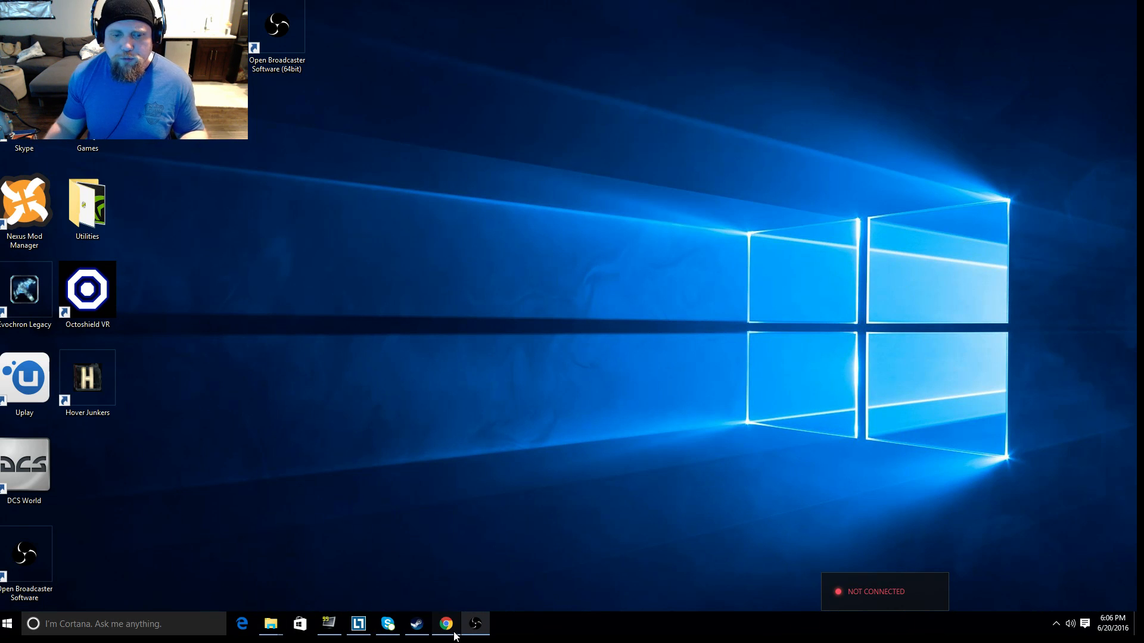
Restore Chrome to review the Purchase a Key page, then bring up the Windows Start menu.
{"action": "left_click", "coordinate": [445, 623]}
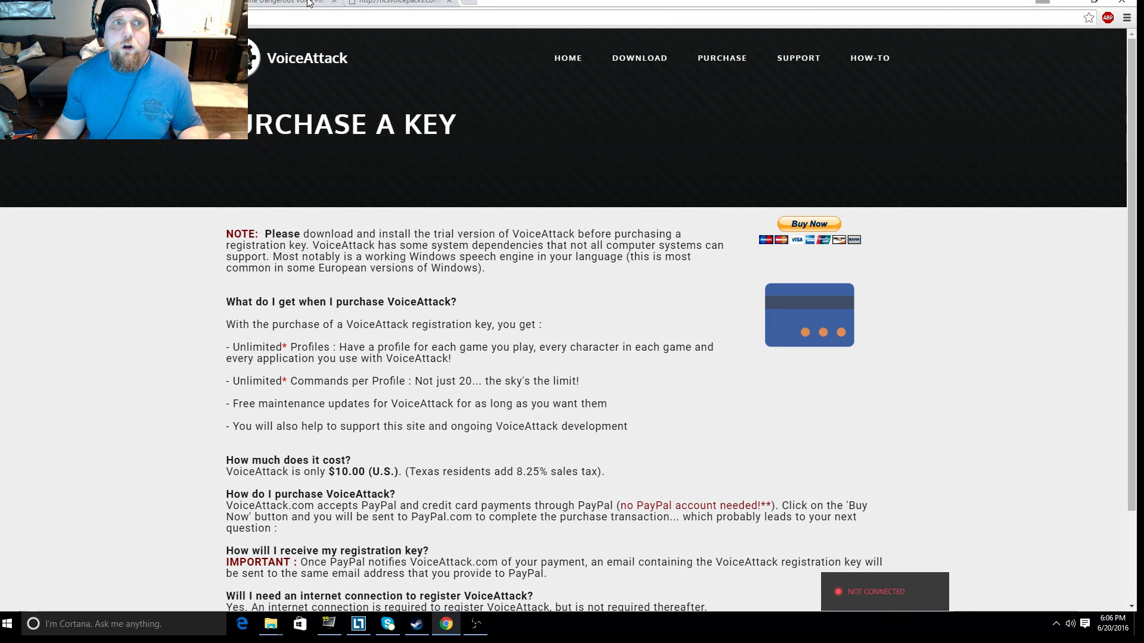
{"action": "mouse_move", "coordinate": [589, 460]}
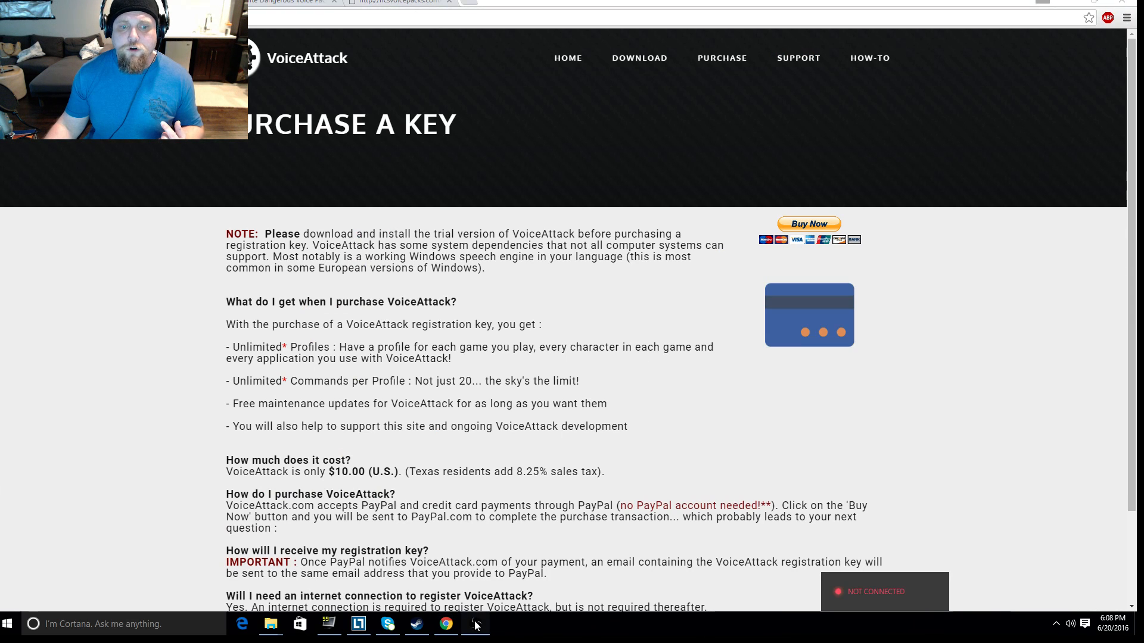
{"action": "left_click", "coordinate": [8, 623]}
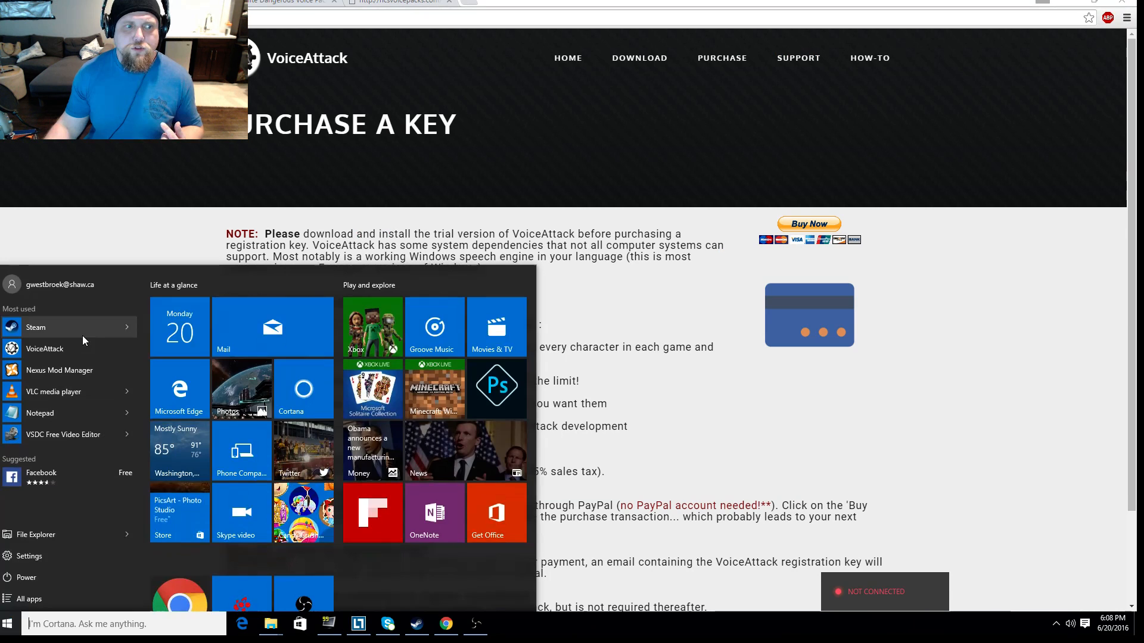
Launch VoiceAttack and bring up the Thaldrik - ASTRA profile's command list for editing.
{"action": "left_click", "coordinate": [44, 348]}
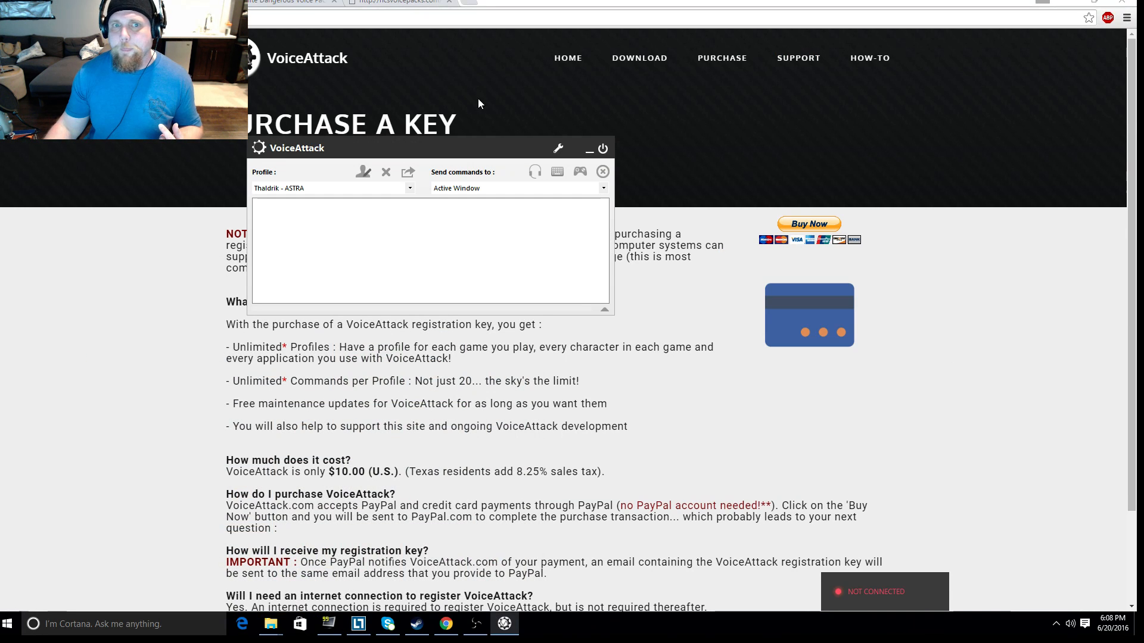
{"action": "left_click_drag", "start_coordinate": [295, 148], "coordinate": [465, 147]}
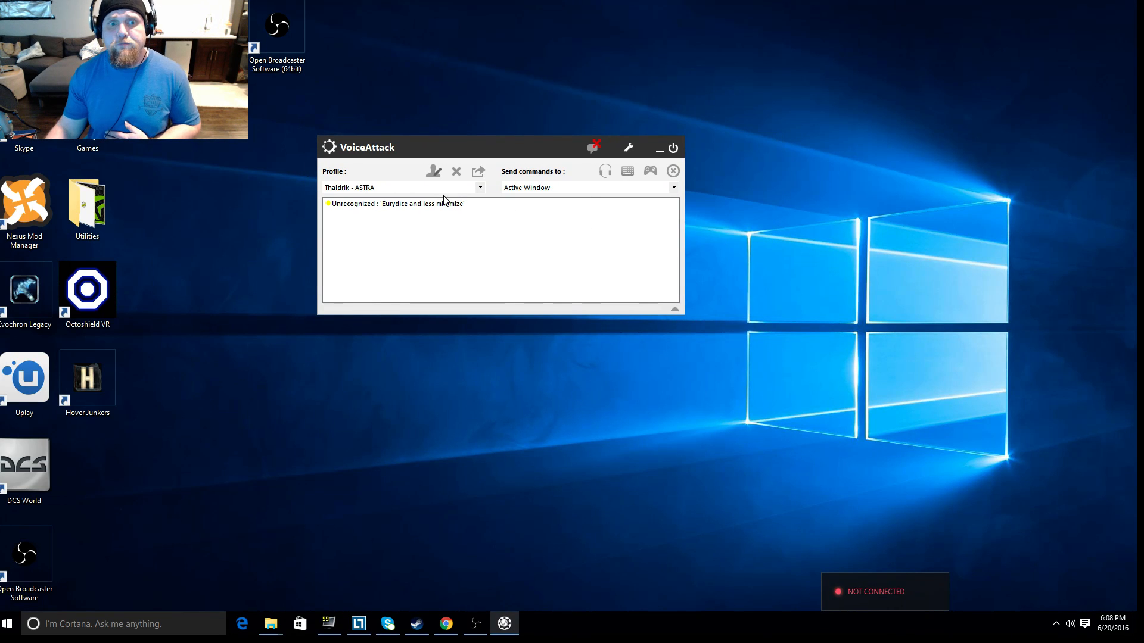
{"action": "left_click", "coordinate": [478, 187]}
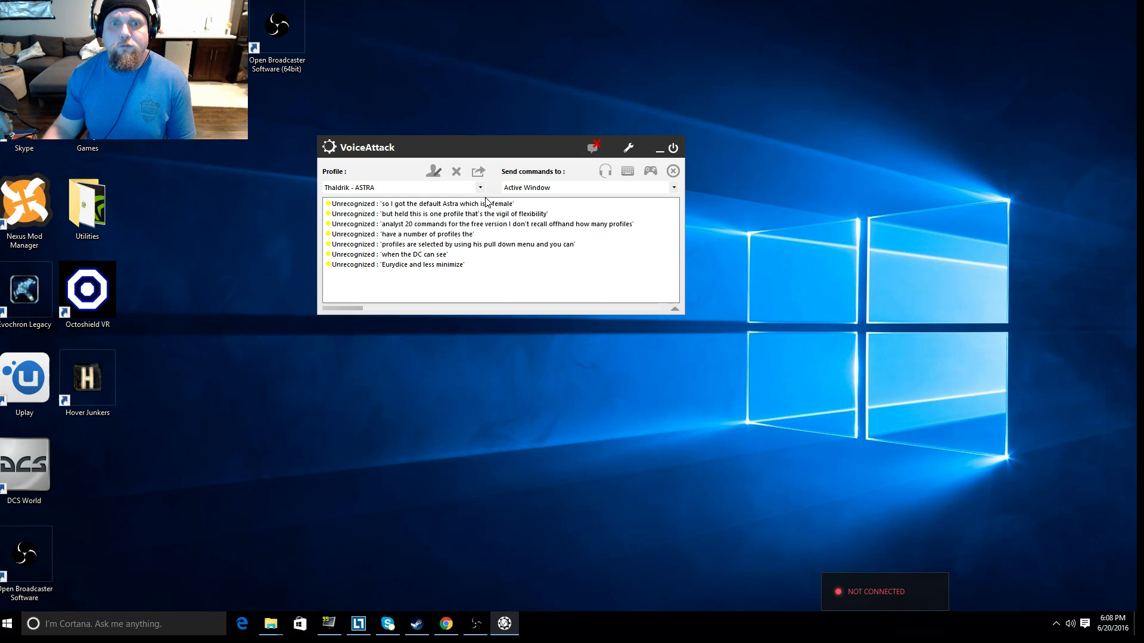
{"action": "left_click", "coordinate": [479, 187]}
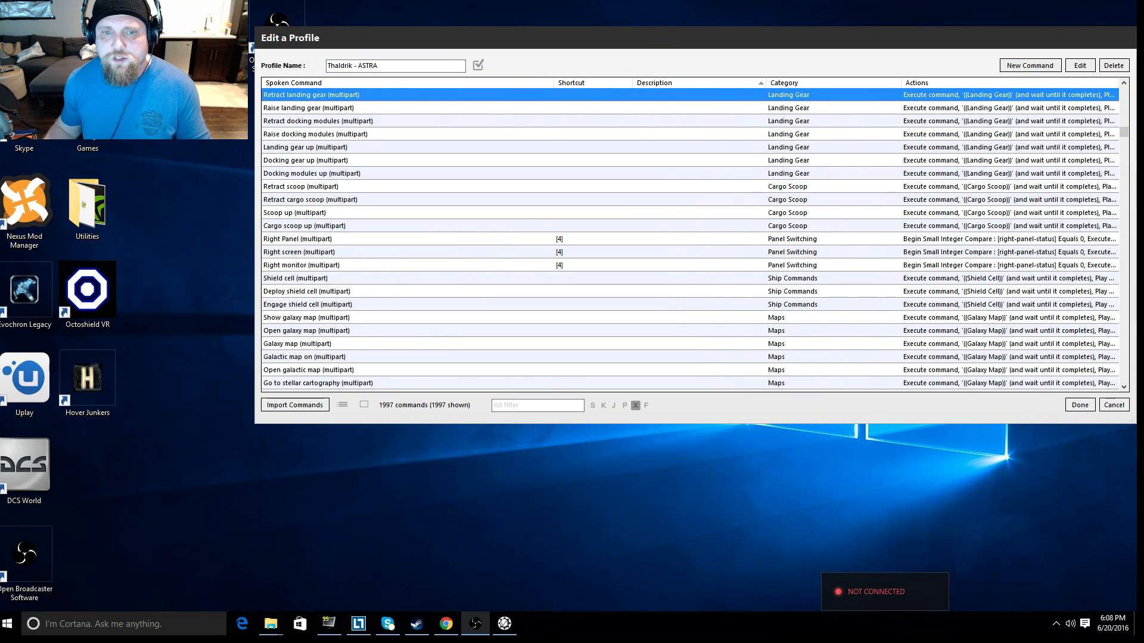
Filter the command list to 'landing gear' and select the Deploy landing gear command.
{"action": "left_click", "coordinate": [536, 405]}
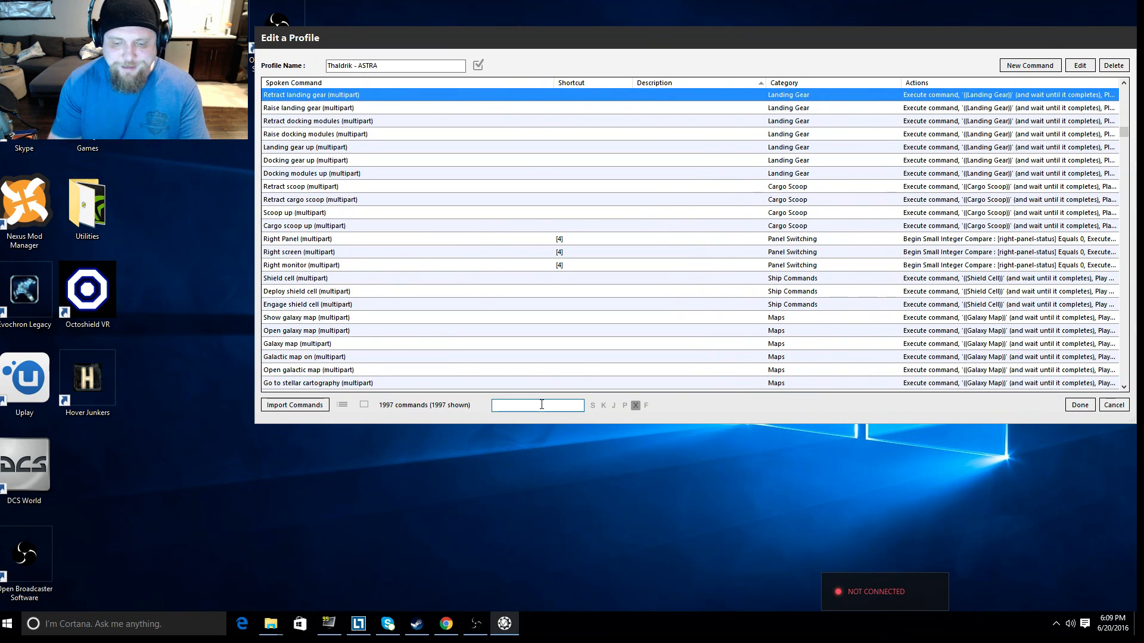
{"action": "type", "text": "landing gear"}
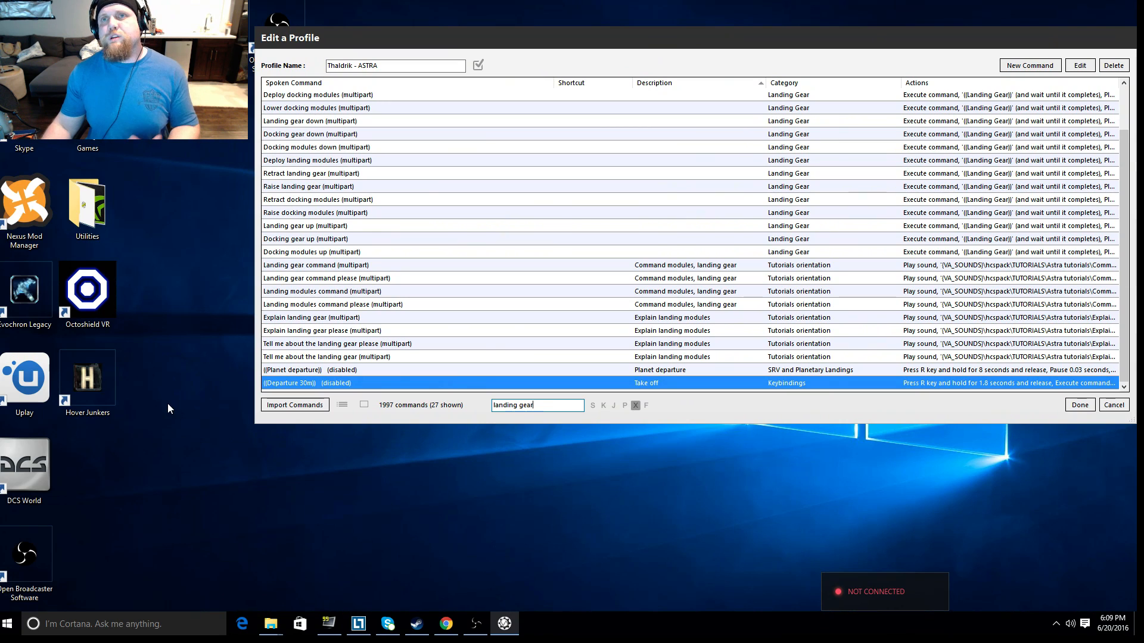
{"action": "mouse_move", "coordinate": [129, 395]}
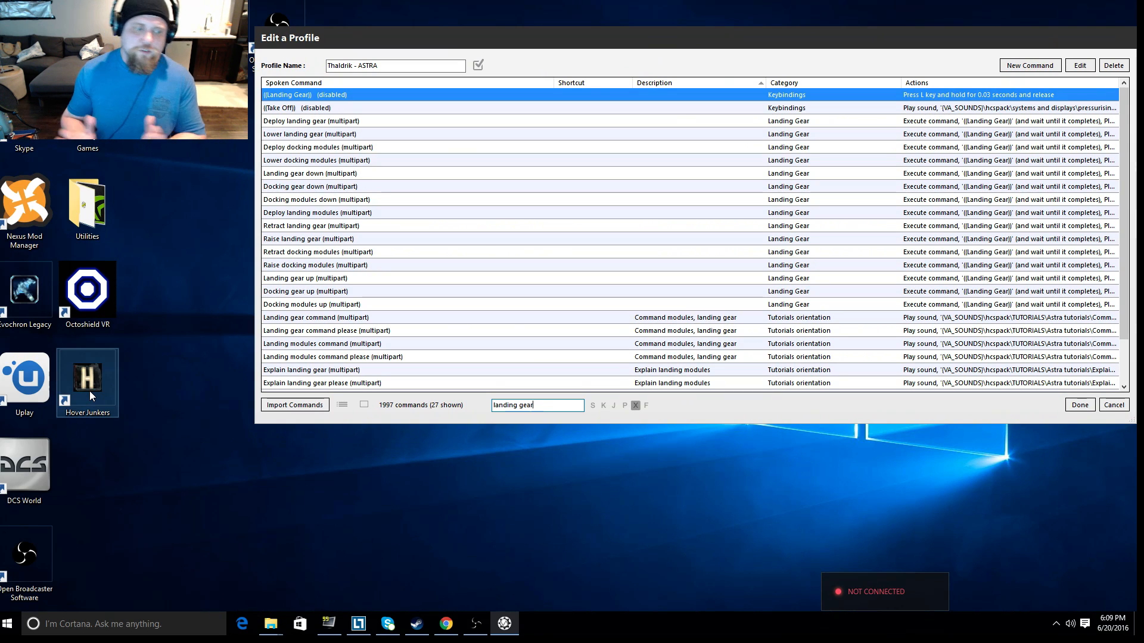
{"action": "mouse_move", "coordinate": [155, 512]}
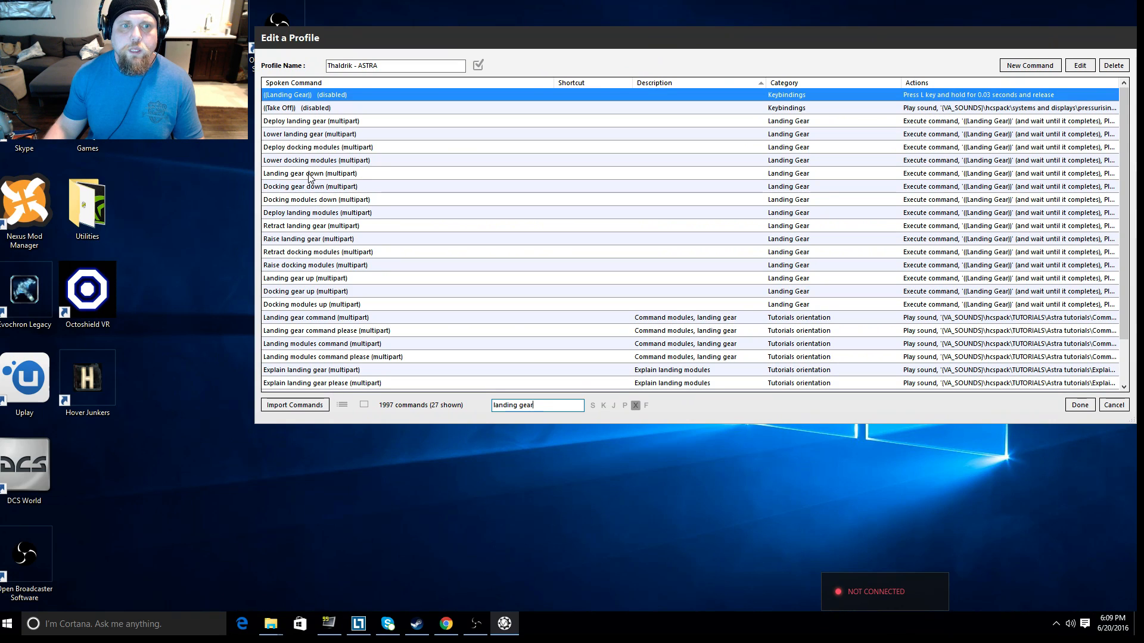
{"action": "left_click", "coordinate": [310, 173]}
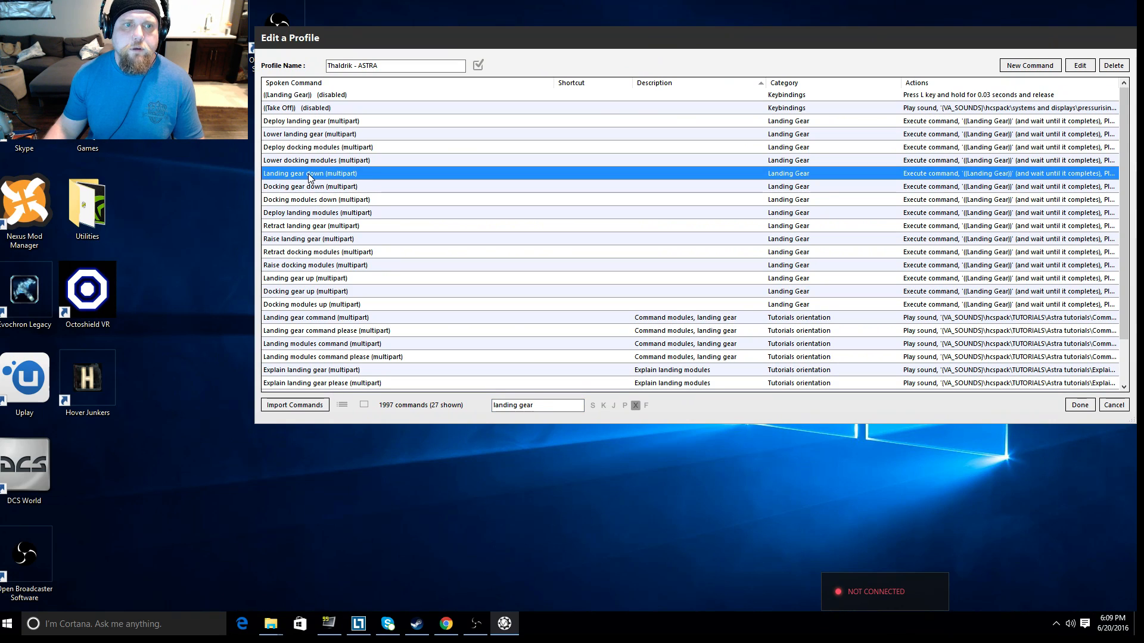
{"action": "left_click", "coordinate": [321, 120]}
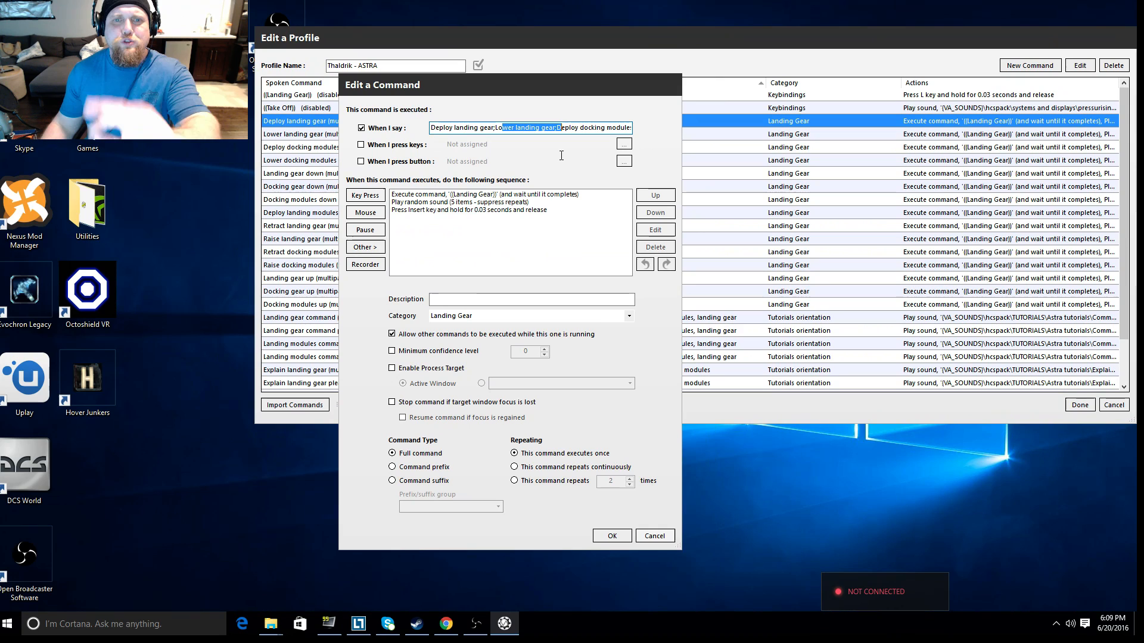
{"action": "mouse_move", "coordinate": [475, 140]}
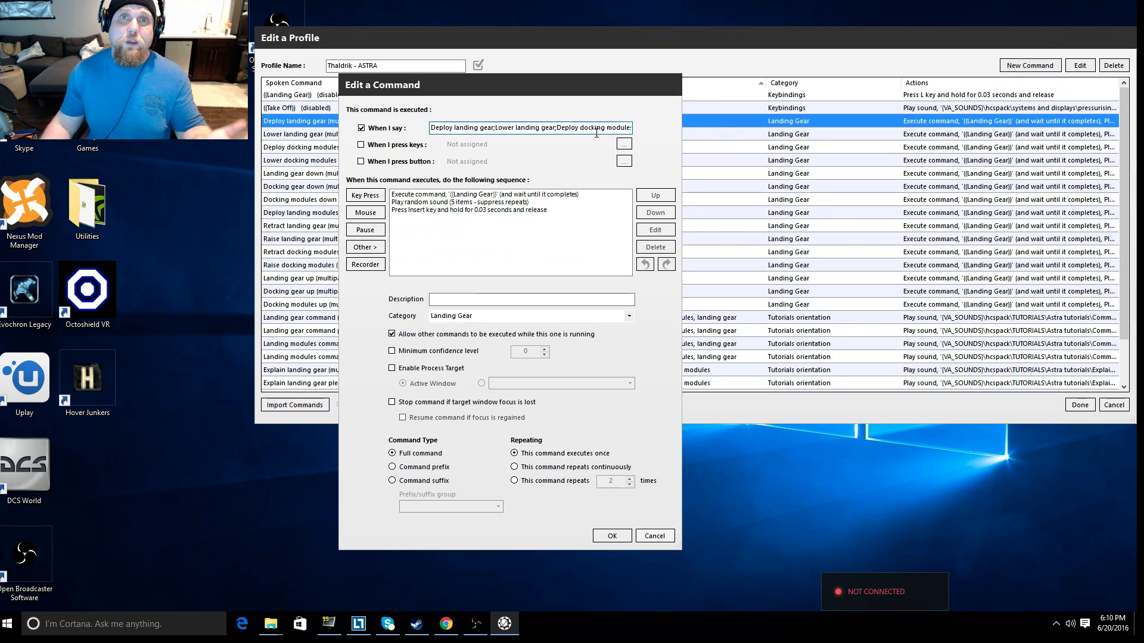
{"action": "mouse_move", "coordinate": [571, 151]}
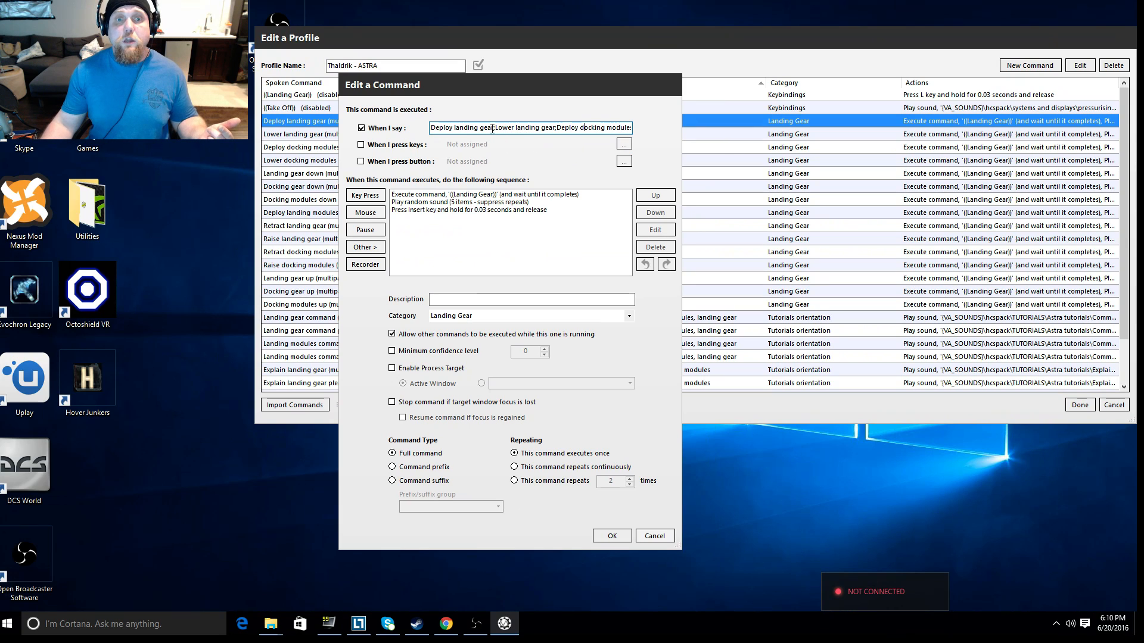
{"action": "mouse_move", "coordinate": [529, 127]}
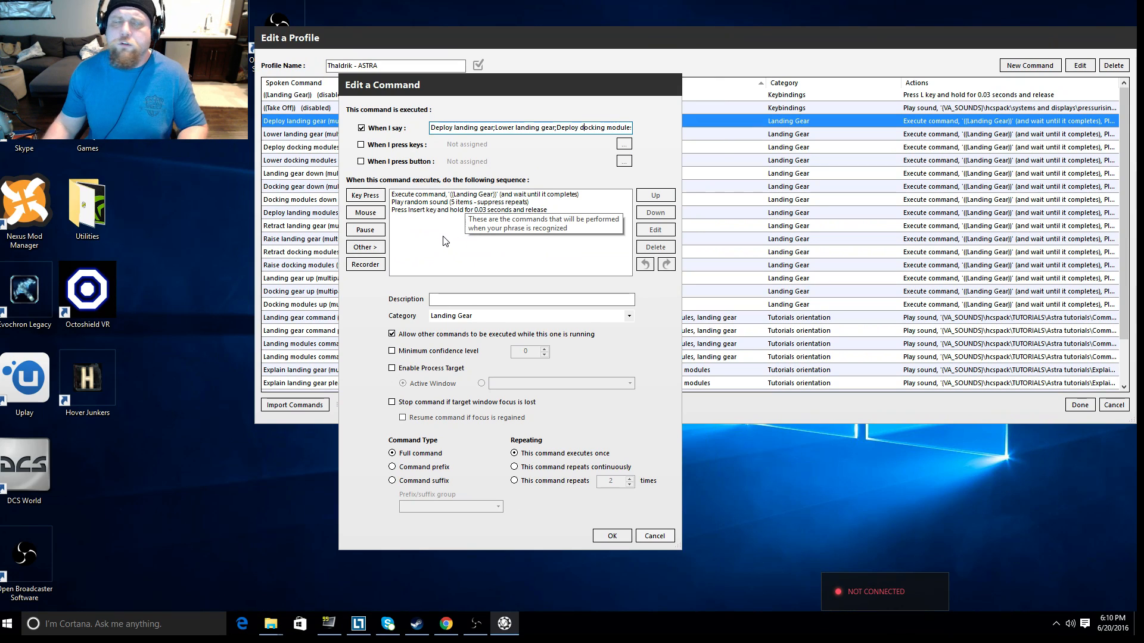
{"action": "mouse_move", "coordinate": [432, 264]}
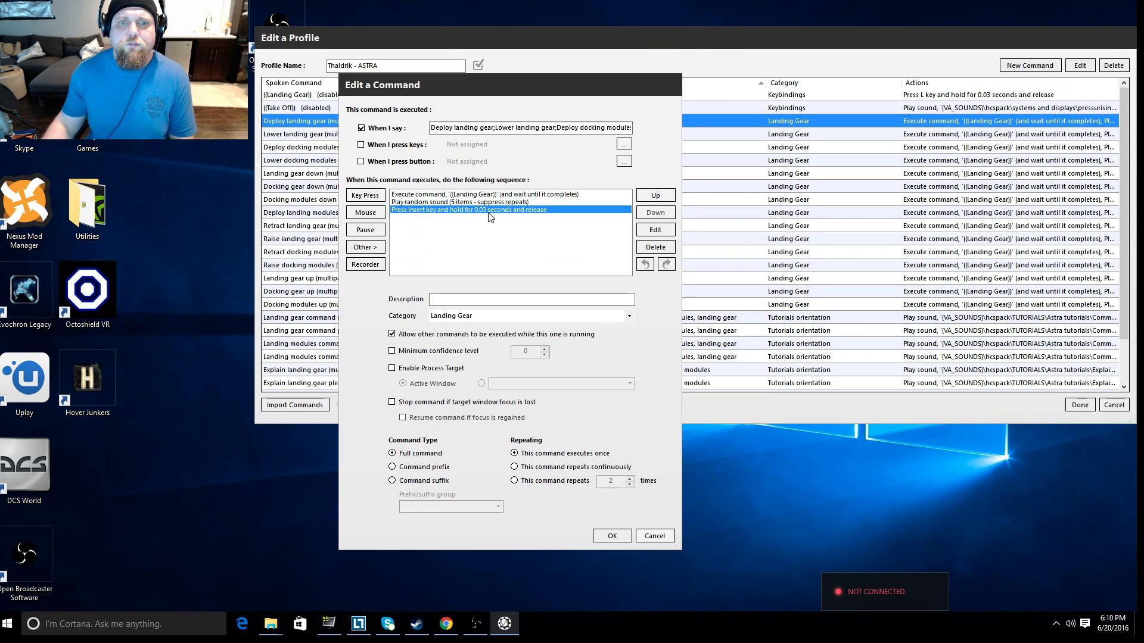
{"action": "mouse_move", "coordinate": [565, 224]}
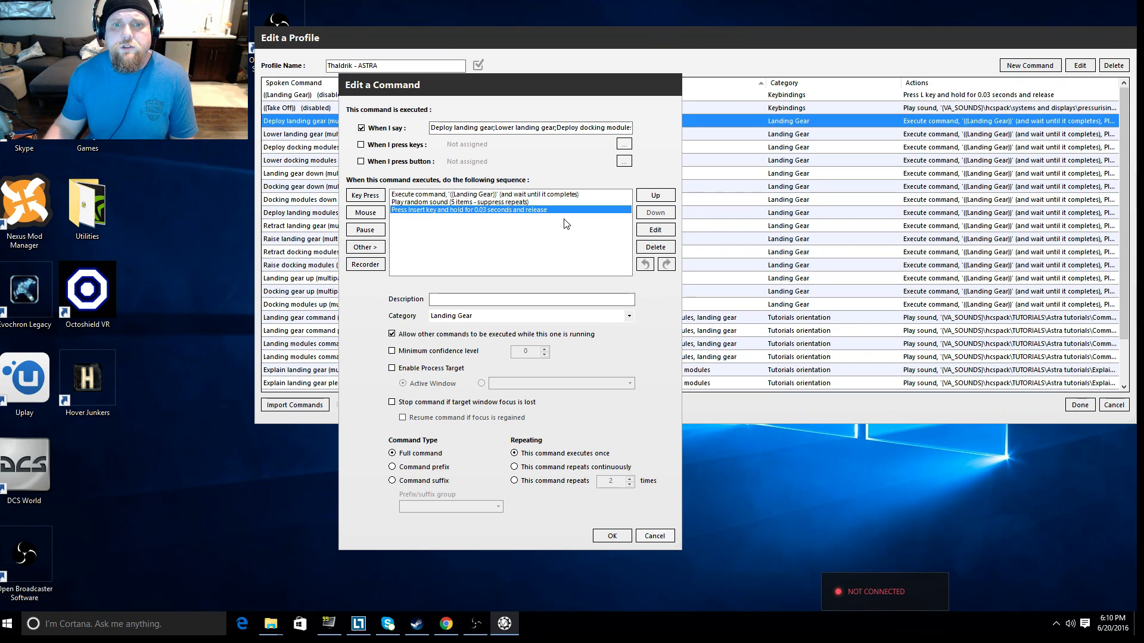
{"action": "mouse_move", "coordinate": [554, 229]}
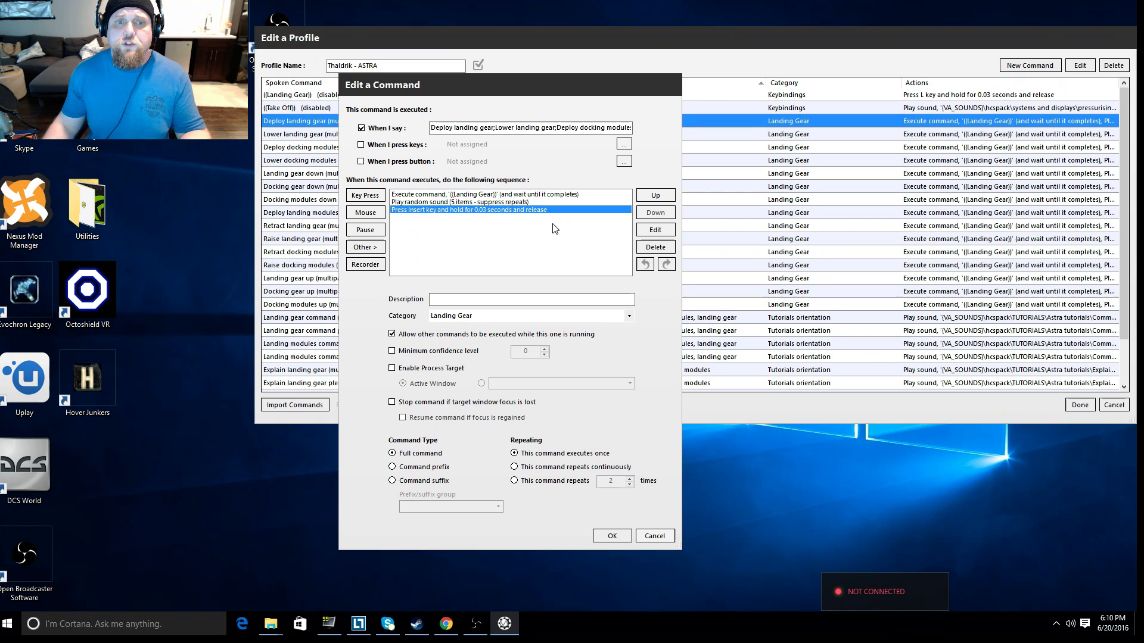
{"action": "mouse_move", "coordinate": [541, 242]}
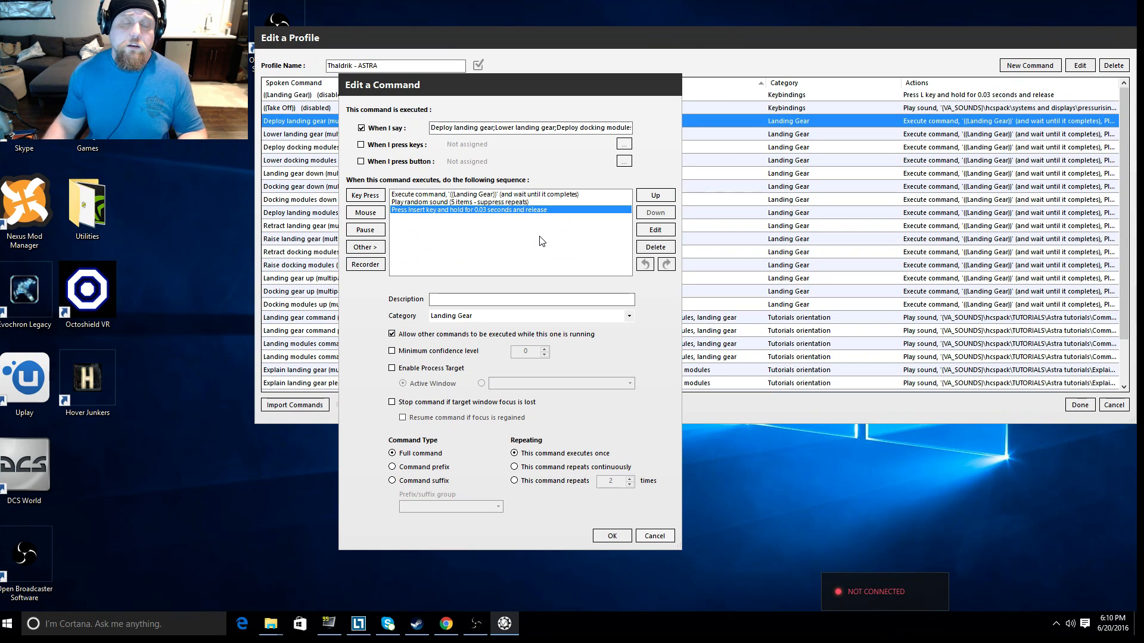
{"action": "mouse_move", "coordinate": [430, 223]}
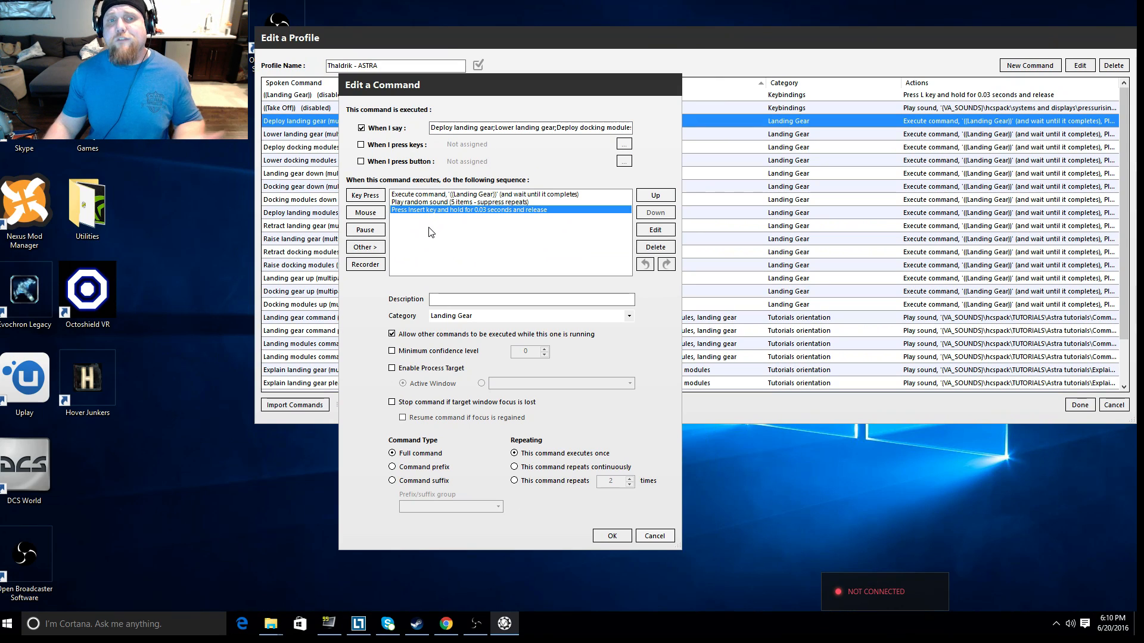
{"action": "mouse_move", "coordinate": [409, 250]}
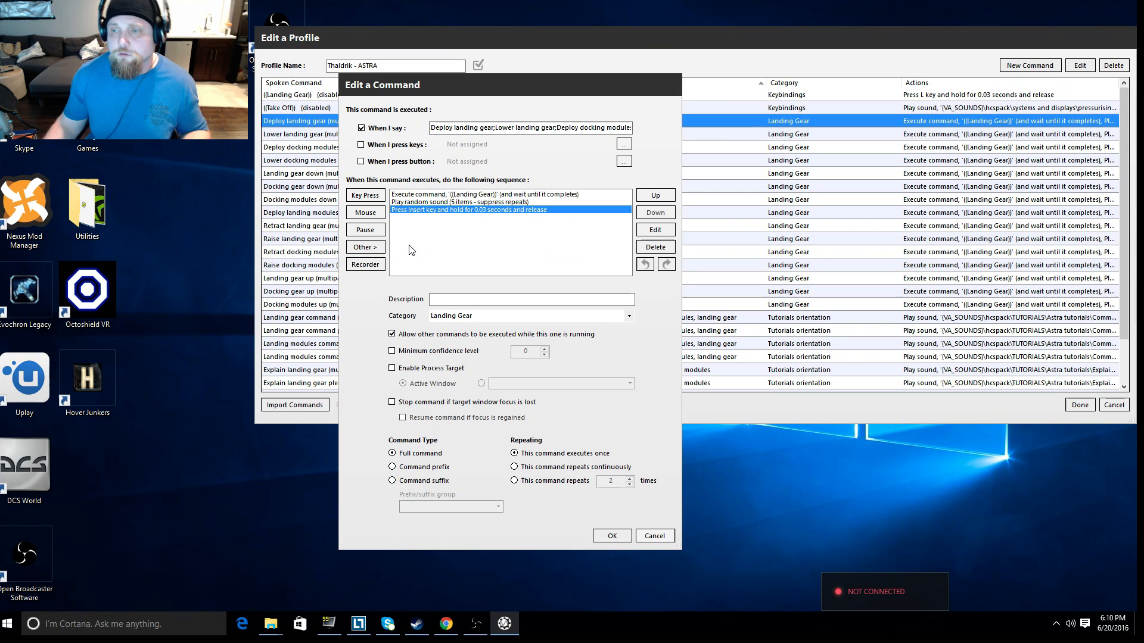
{"action": "mouse_move", "coordinate": [409, 264]}
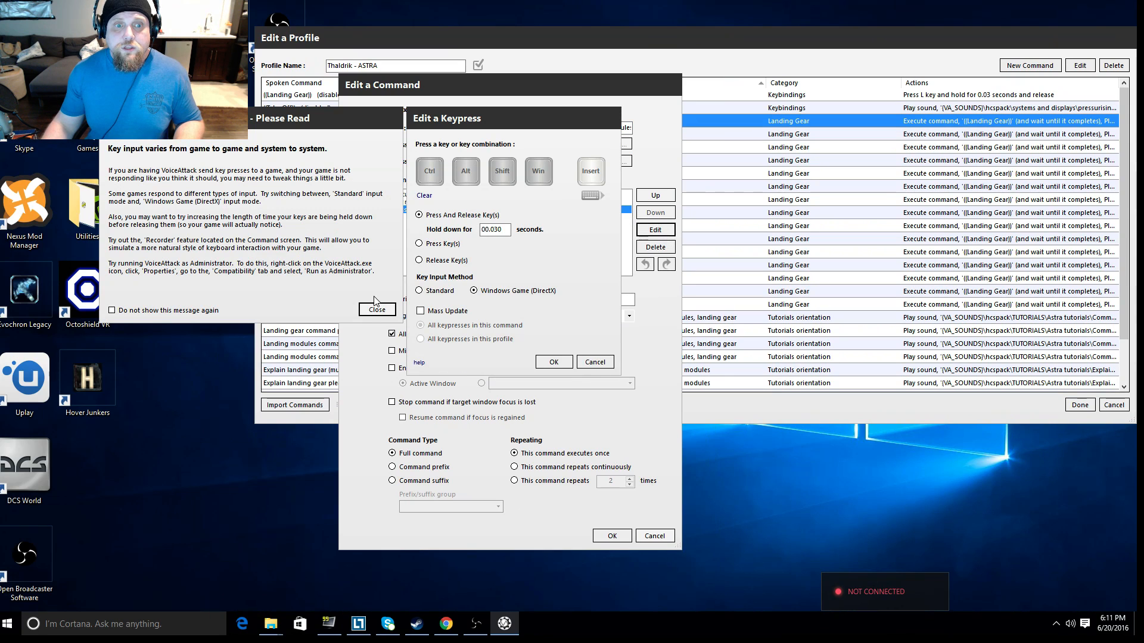
Dismiss the key input tips notice, leaving the Insert key keypress editor open.
{"action": "left_click", "coordinate": [378, 310]}
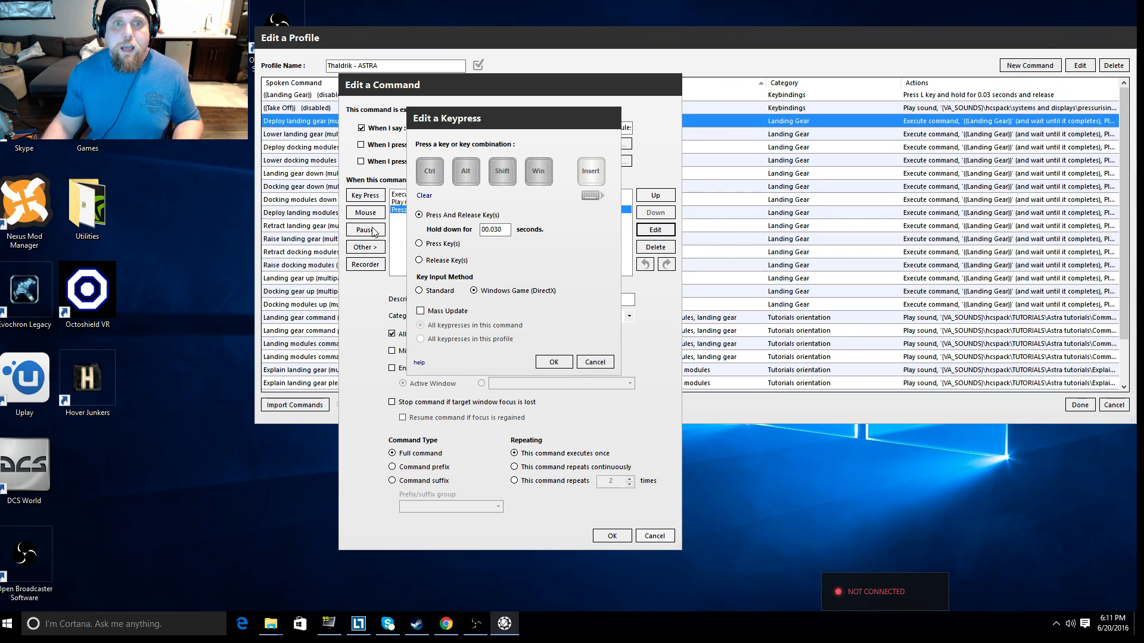
{"action": "mouse_move", "coordinate": [368, 333]}
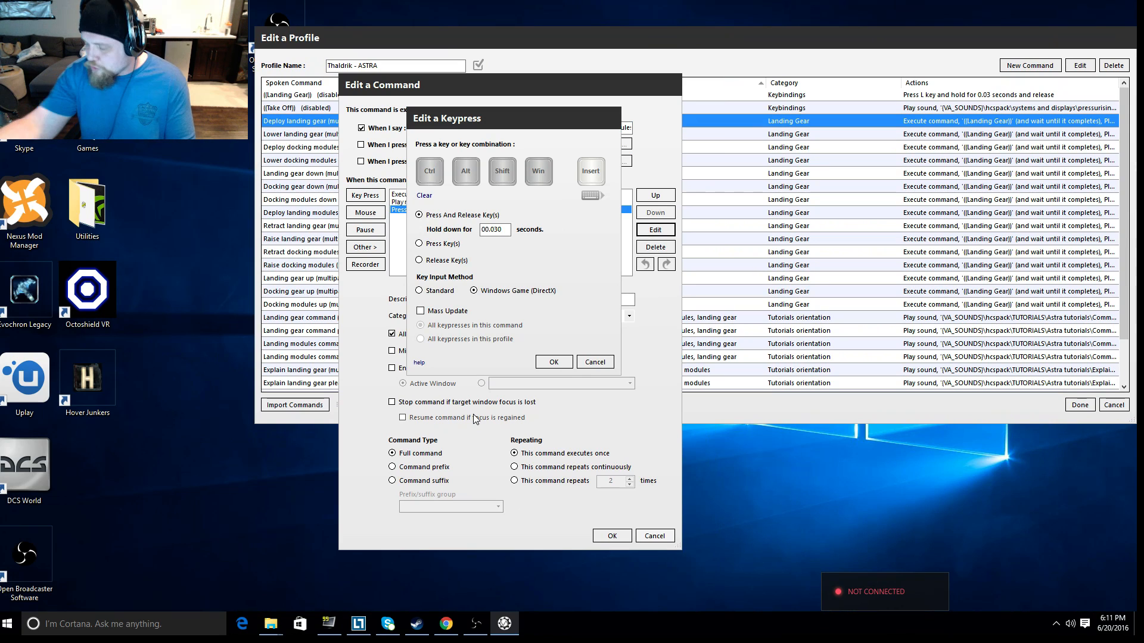
{"action": "mouse_move", "coordinate": [589, 166]}
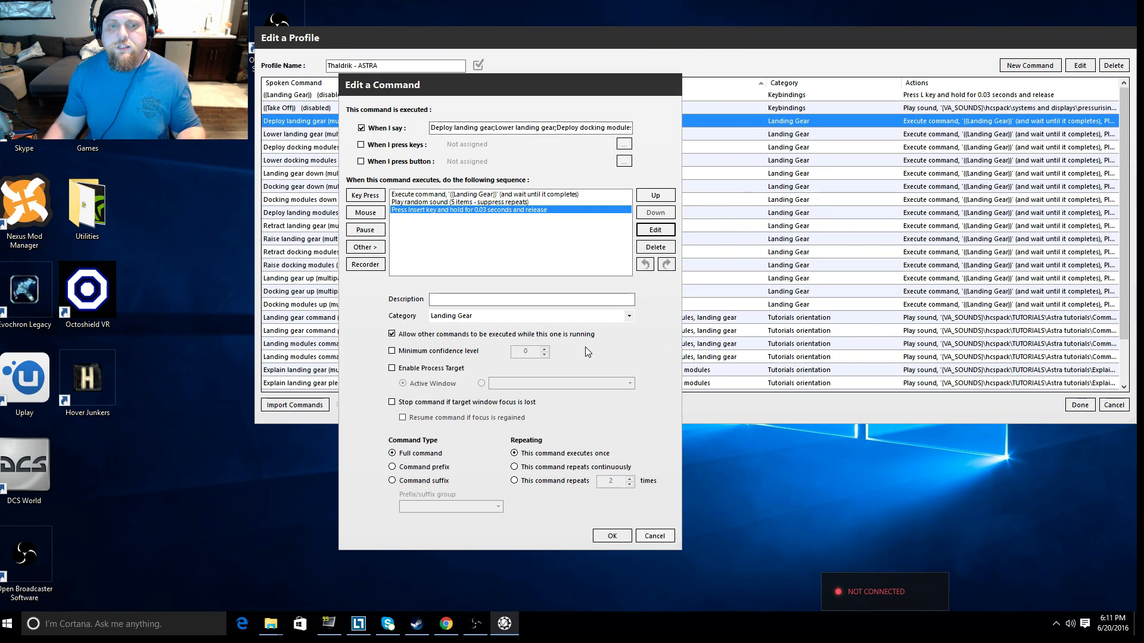
{"action": "mouse_move", "coordinate": [471, 337]}
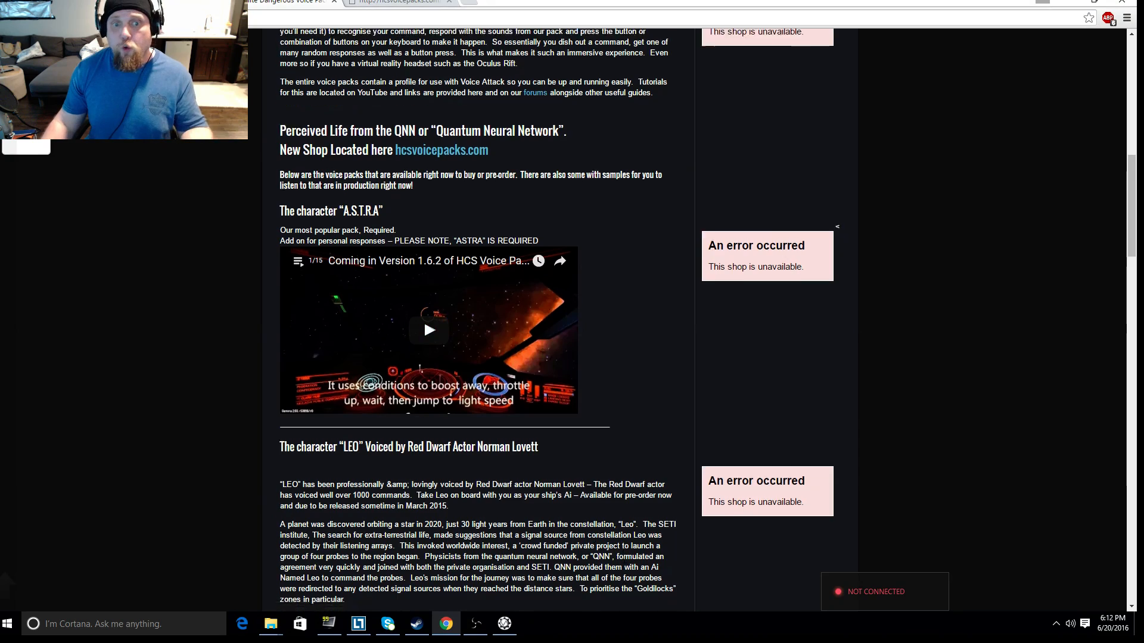
Scroll past the ASTRA, LEO and LEGEND voice packs to VENUS, D.A.R.K and M.A.R.S.
{"action": "scroll", "scroll_direction": "down", "scroll_amount": 3}
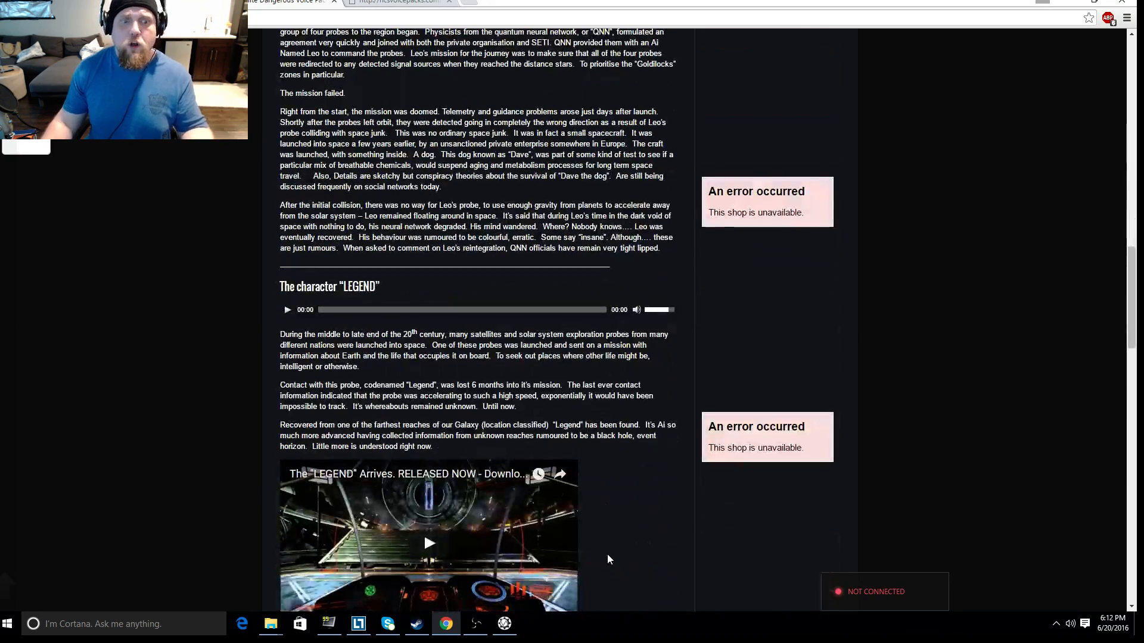
{"action": "scroll", "scroll_direction": "down", "scroll_amount": 3}
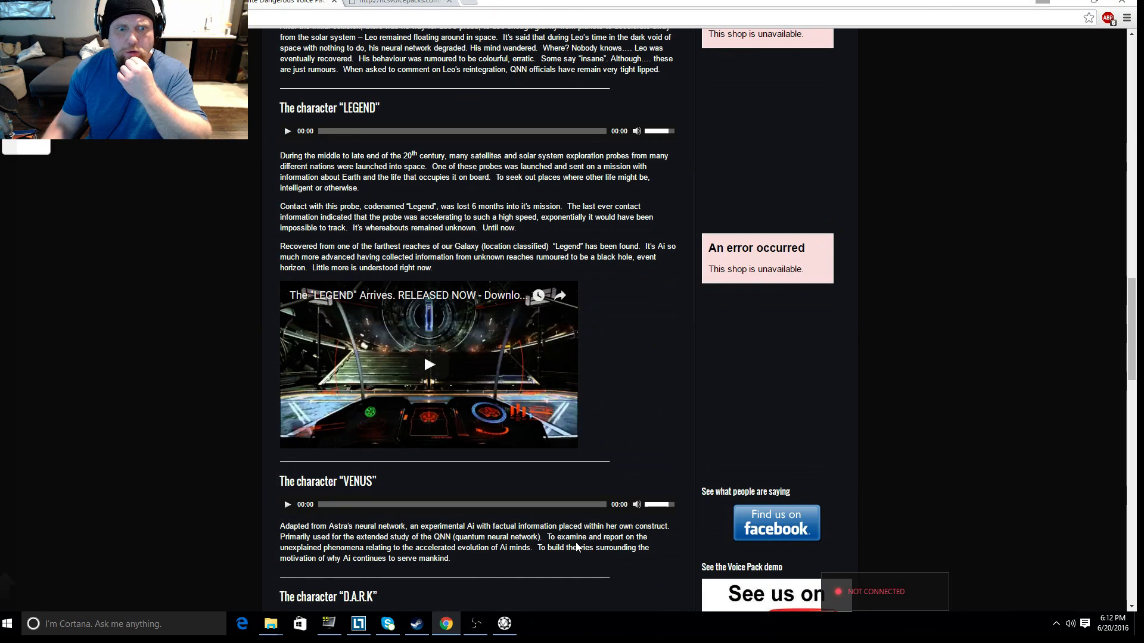
{"action": "scroll", "scroll_direction": "down", "scroll_amount": 3}
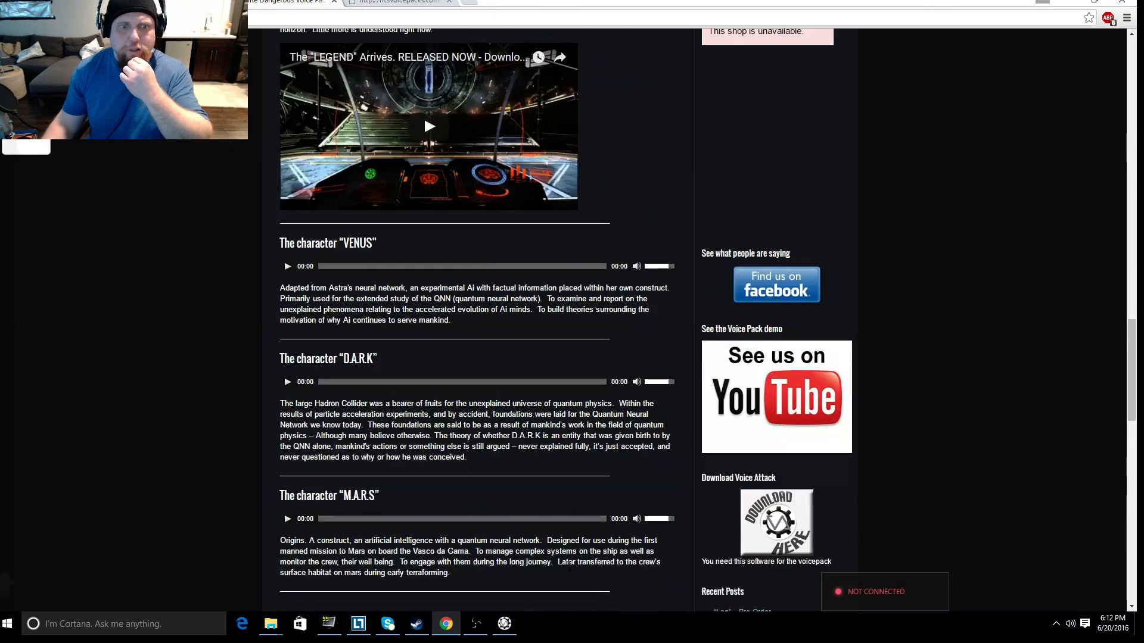
{"action": "scroll", "scroll_direction": "down", "scroll_amount": 3}
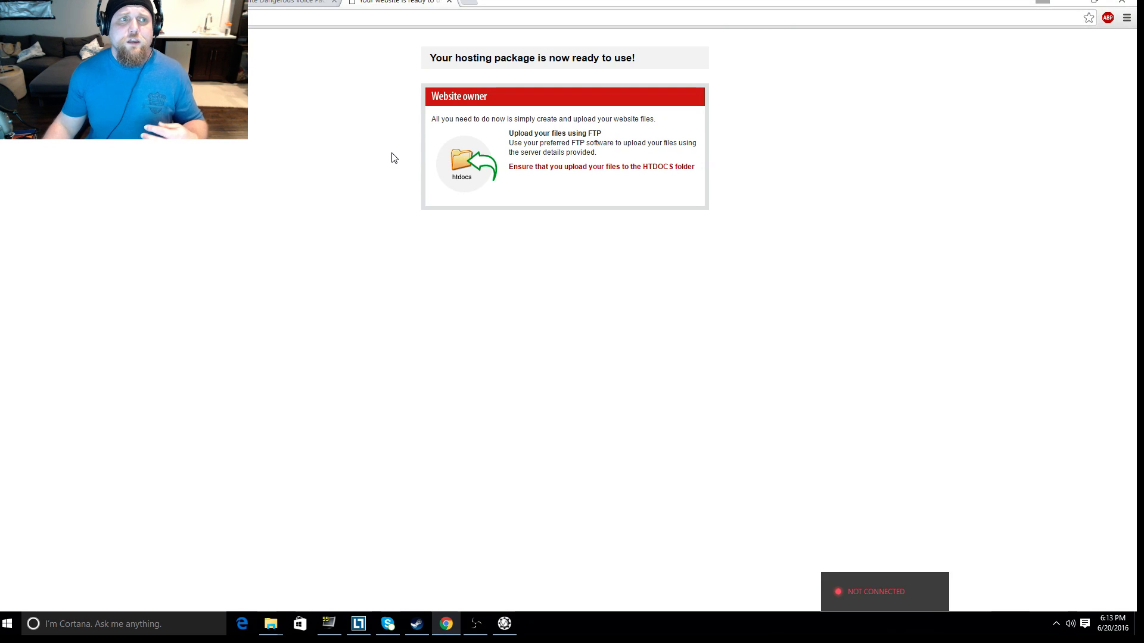
{"action": "mouse_move", "coordinate": [379, 173]}
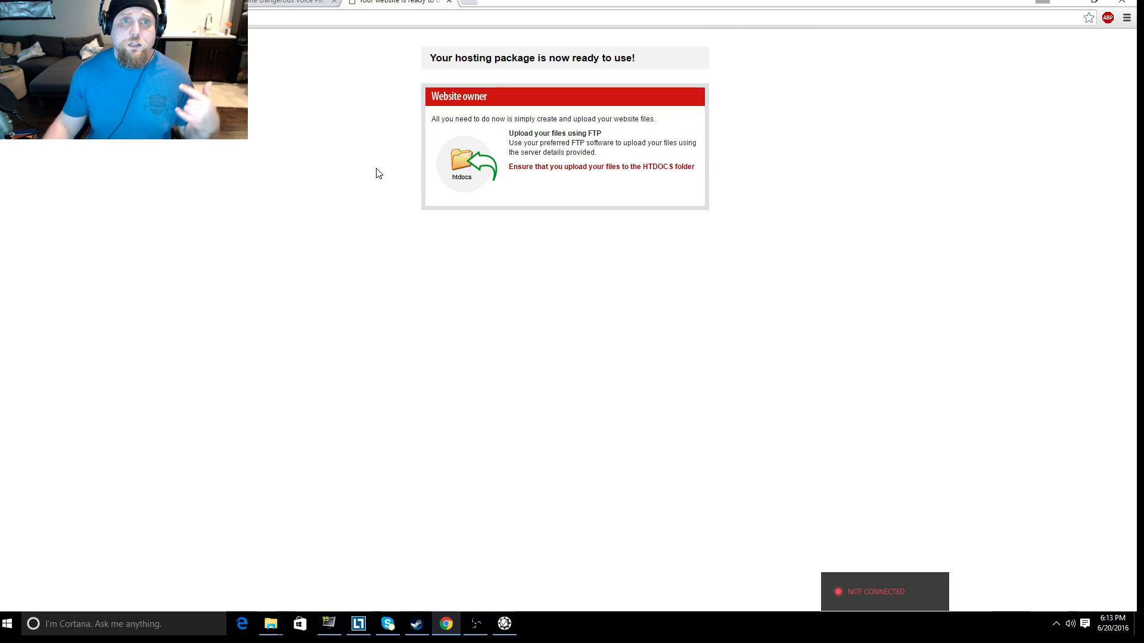
Switch to the second Chrome tab showing the hosting placeholder page.
{"action": "left_click", "coordinate": [284, 1]}
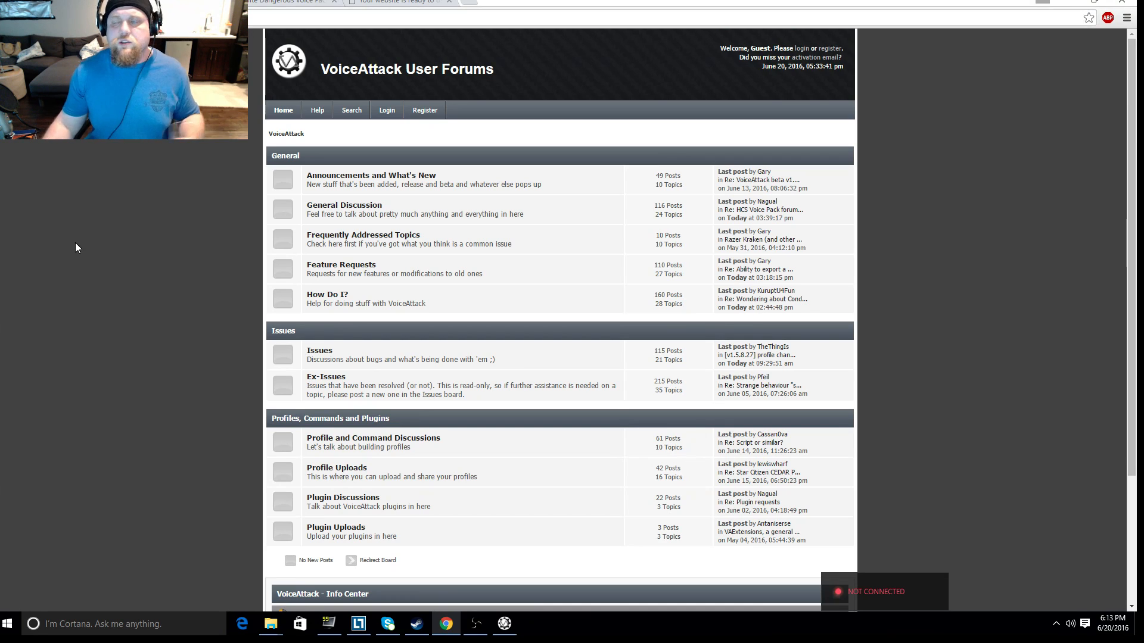
{"action": "mouse_move", "coordinate": [58, 239]}
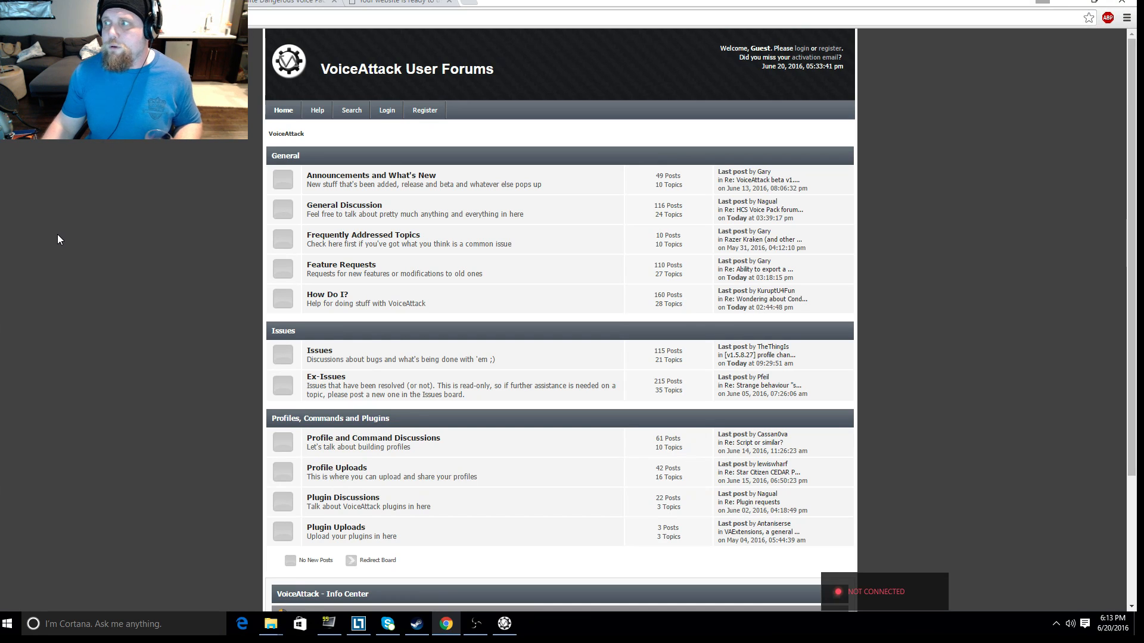
{"action": "mouse_move", "coordinate": [41, 277]}
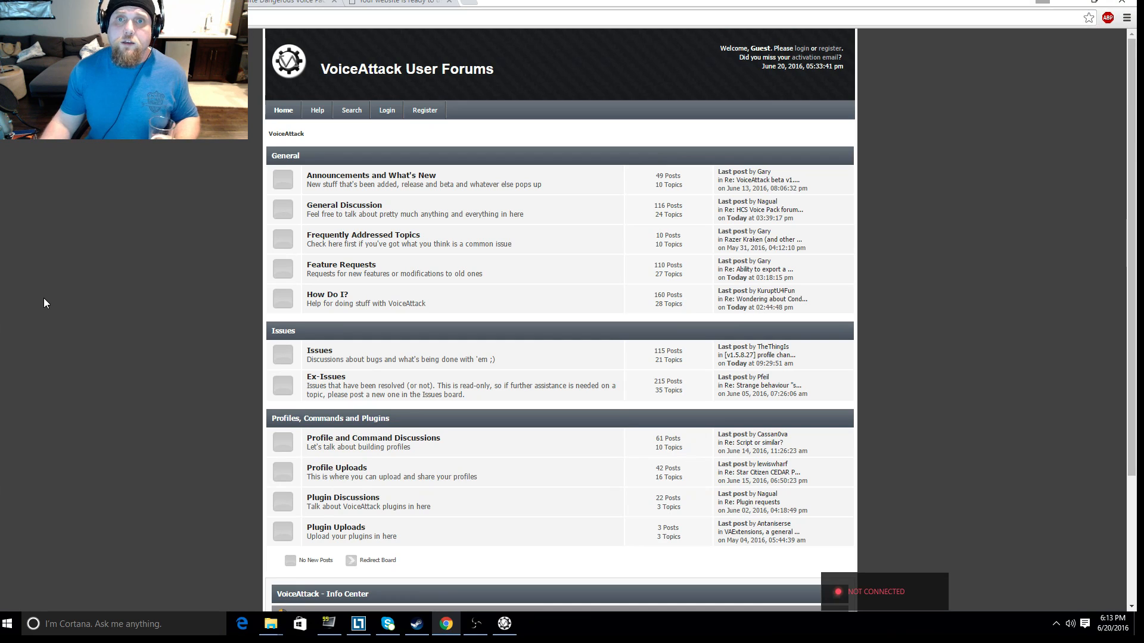
{"action": "mouse_move", "coordinate": [41, 306]}
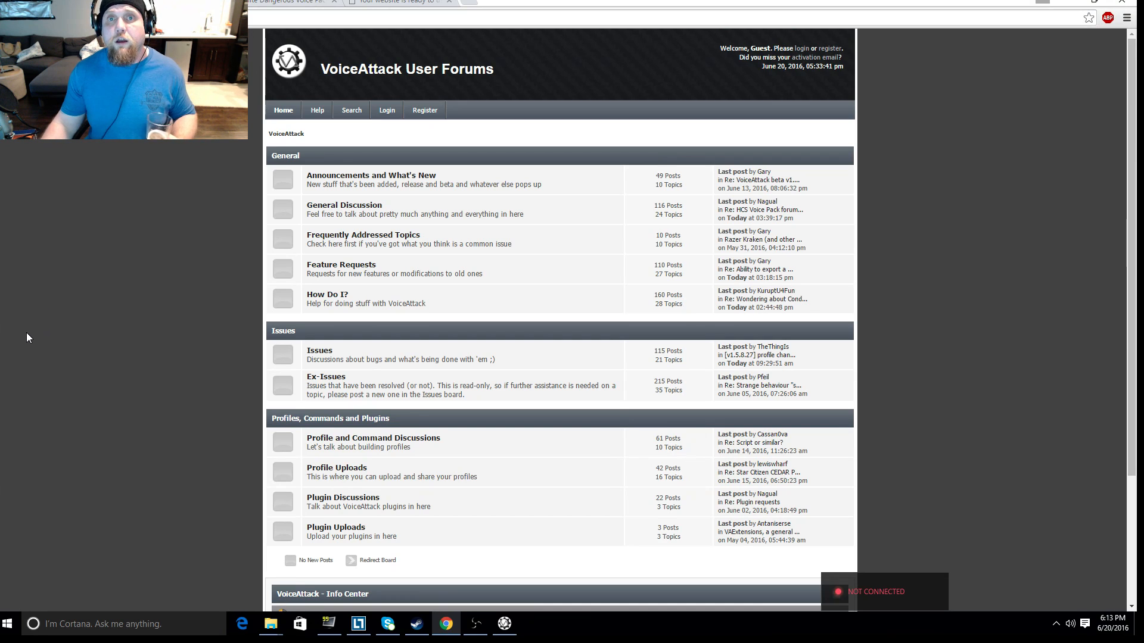
{"action": "mouse_move", "coordinate": [10, 310]}
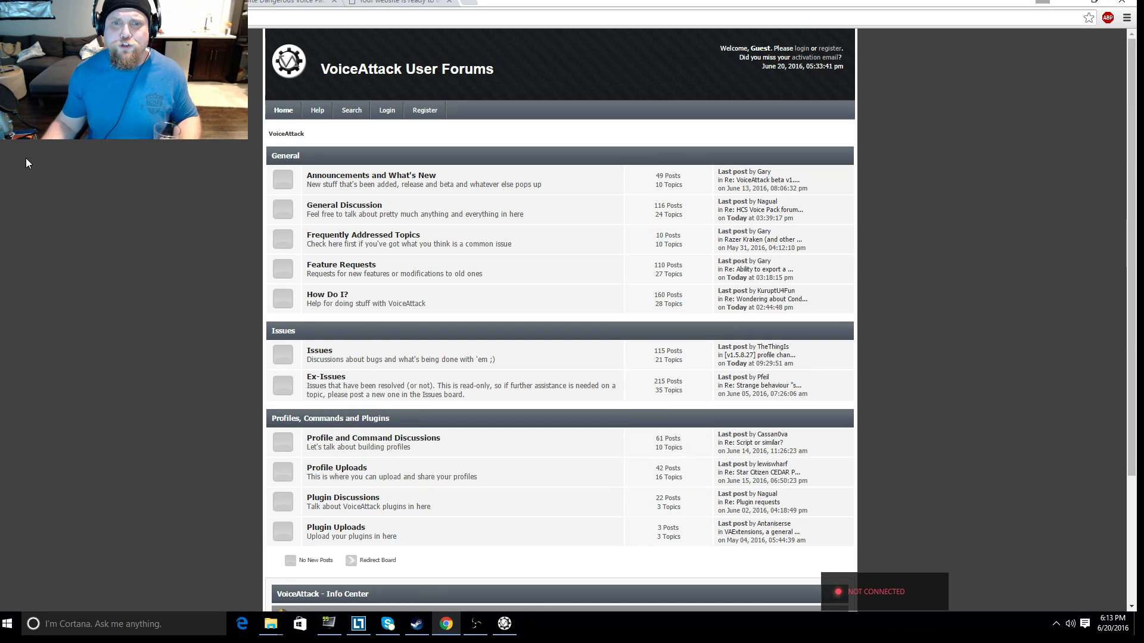
{"action": "mouse_move", "coordinate": [215, 316]}
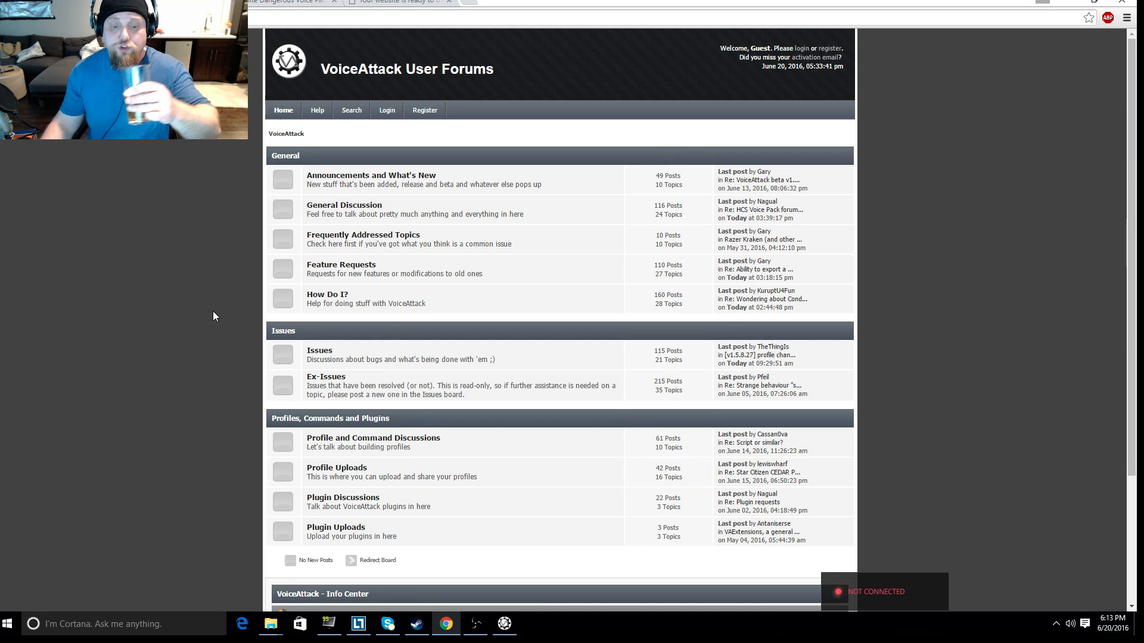